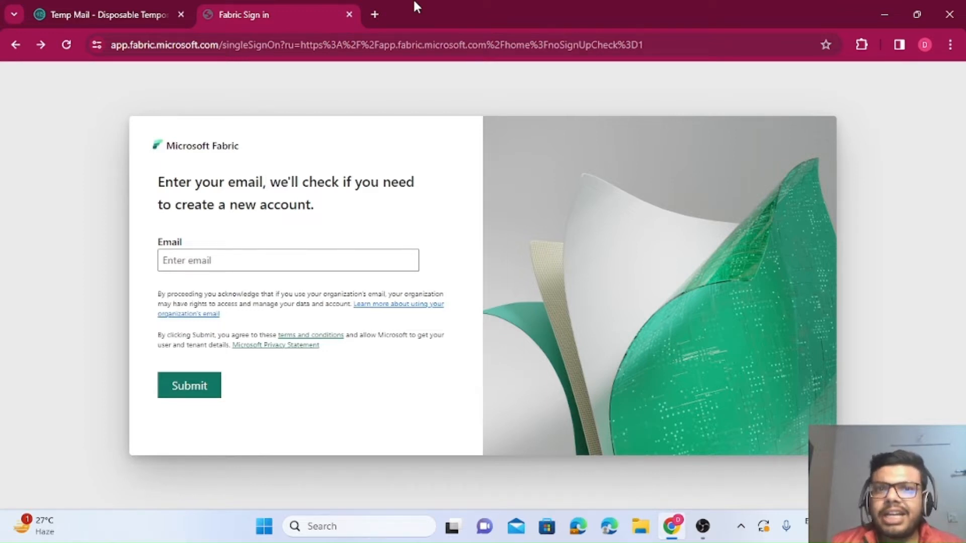
left_click(105, 14)
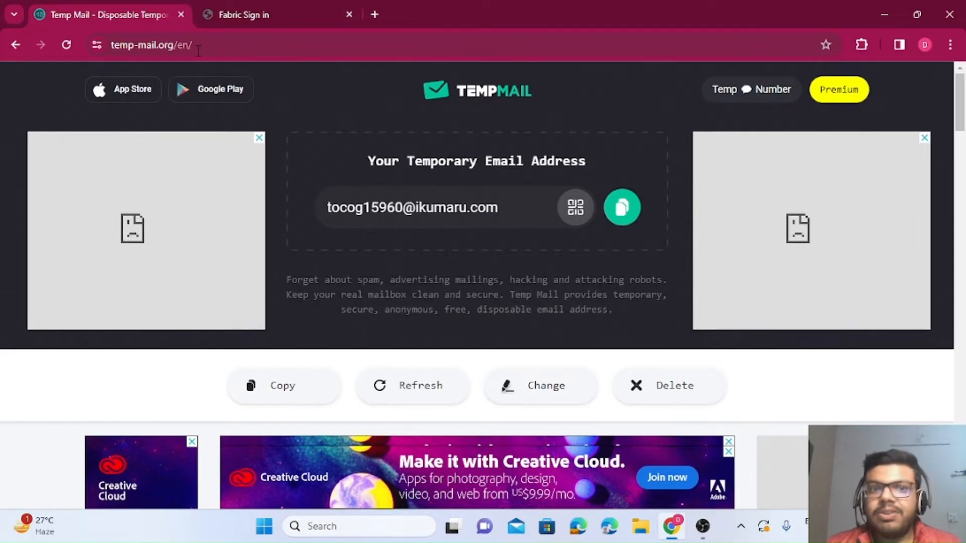
mouse_move(575, 208)
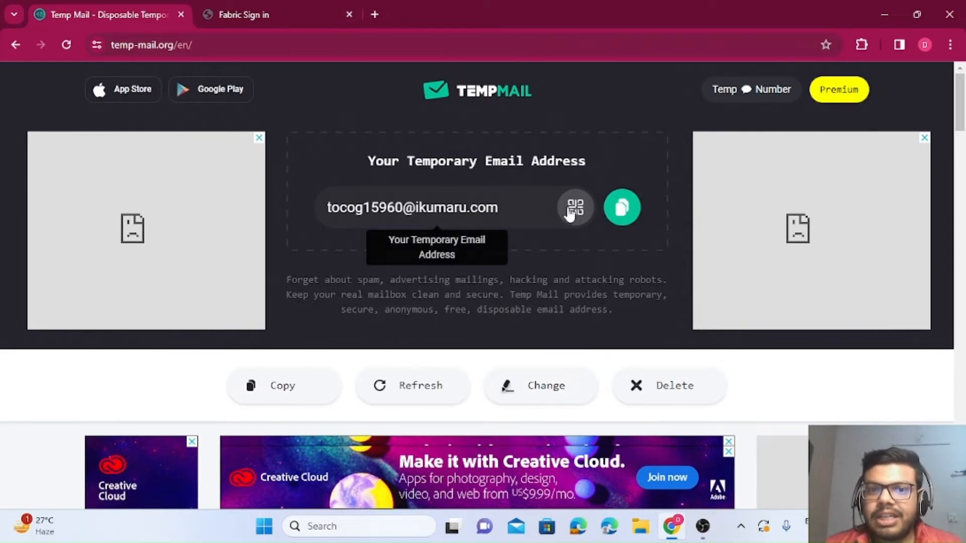
mouse_move(382, 108)
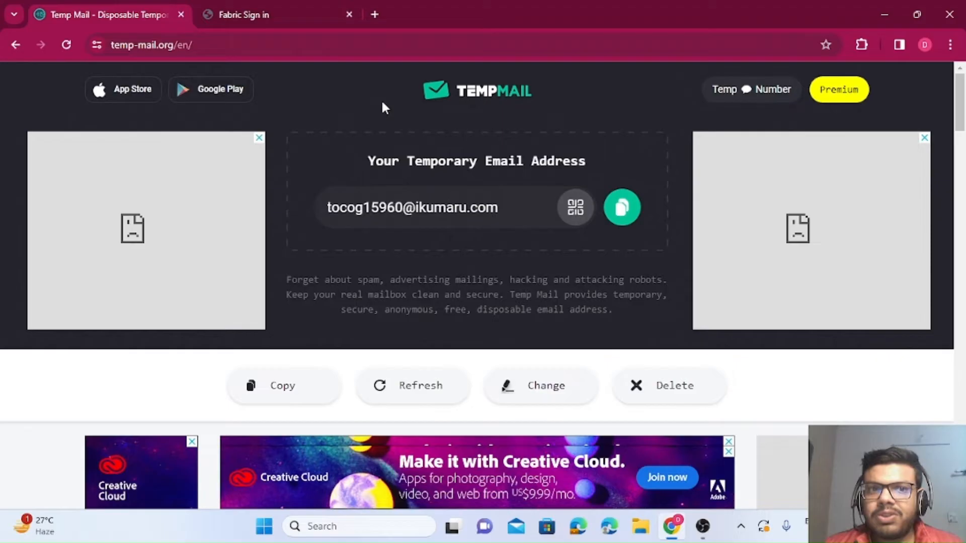
mouse_move(622, 208)
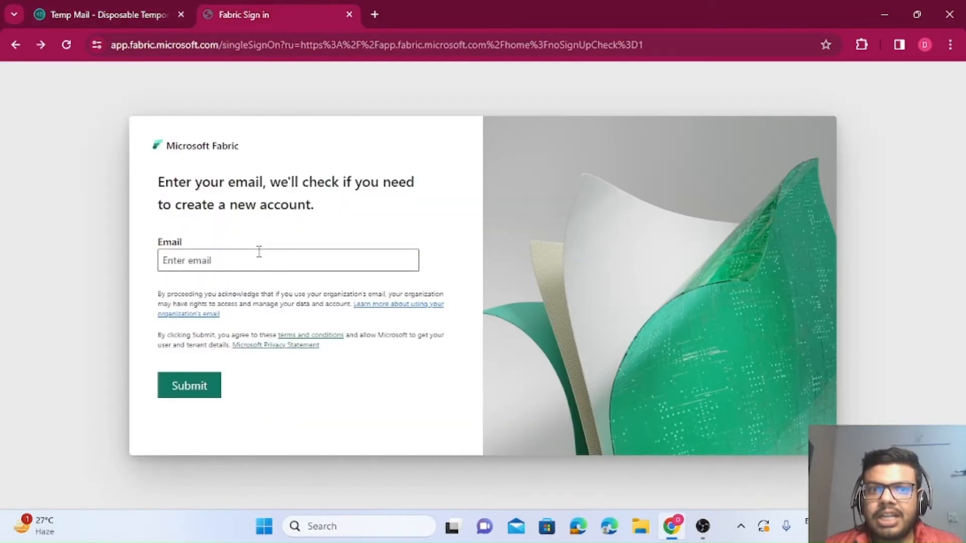
left_click(287, 260)
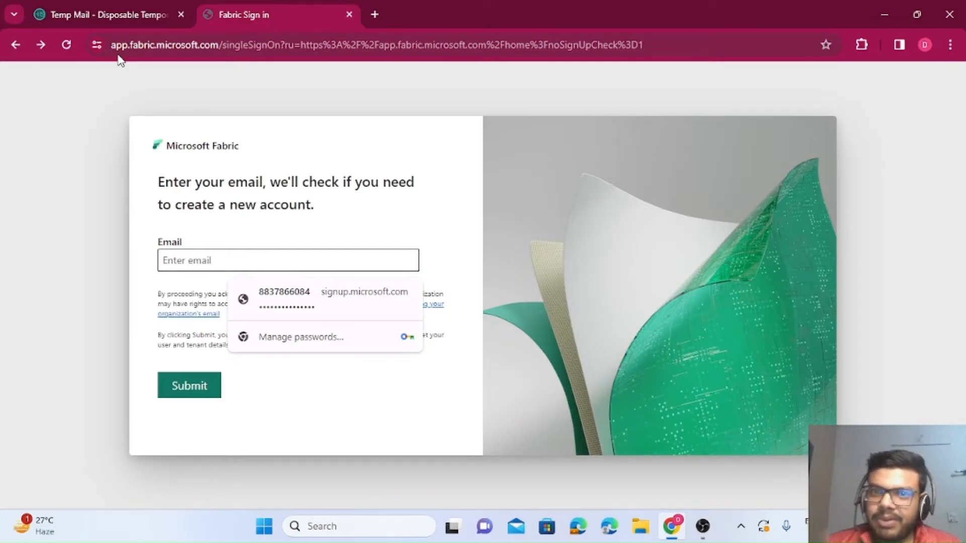
left_click(287, 260)
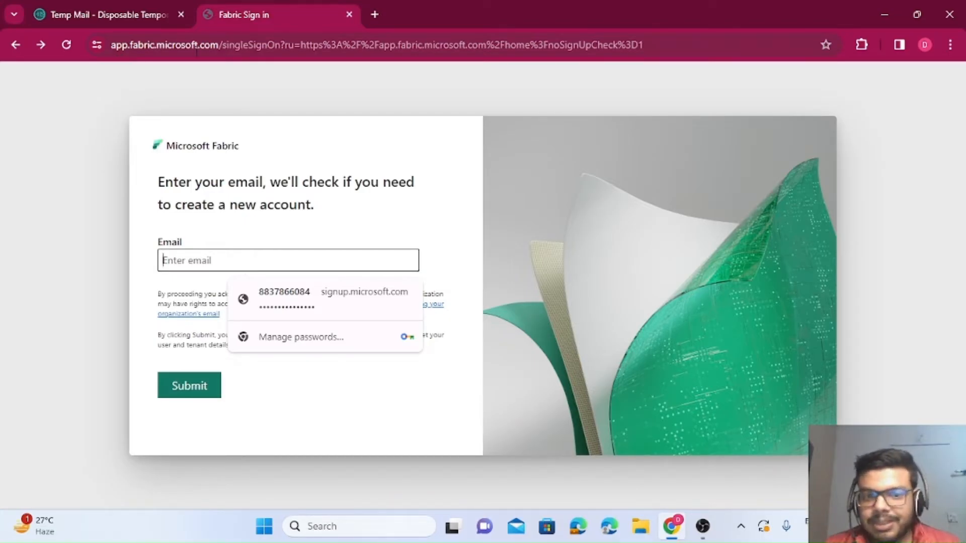
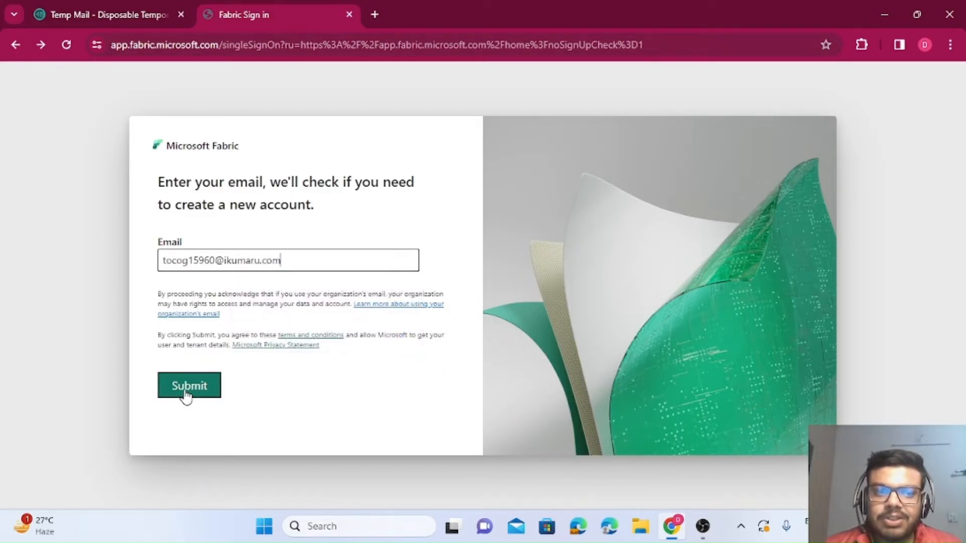
left_click(189, 385)
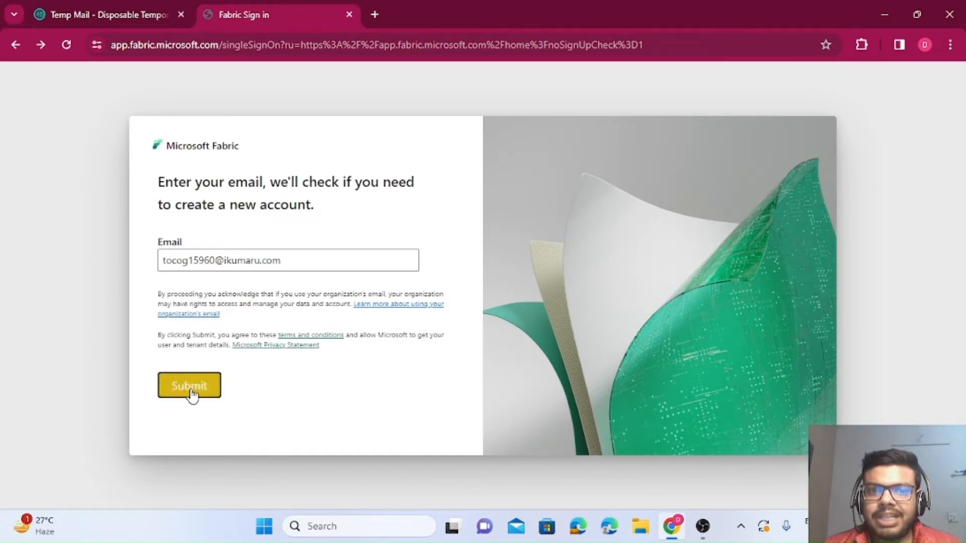
left_click(189, 384)
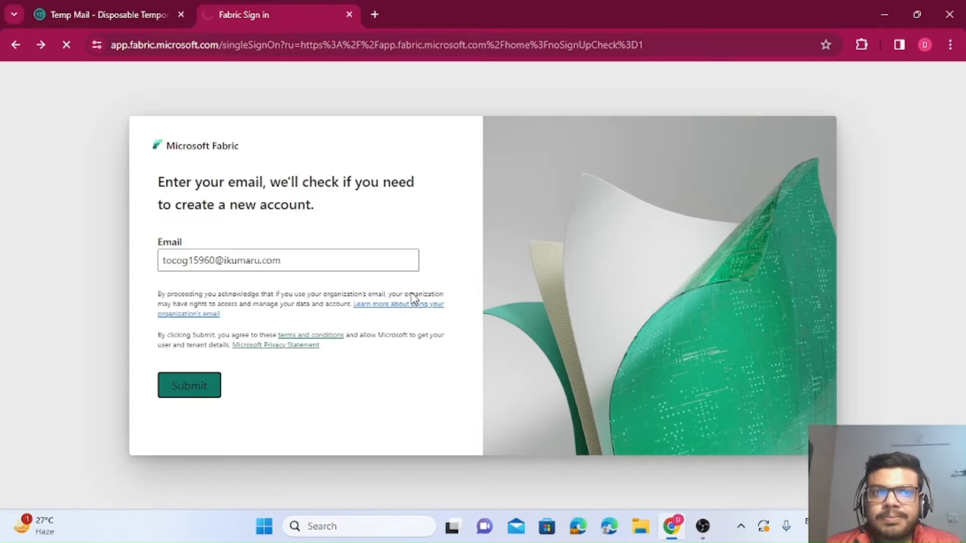
left_click(189, 385)
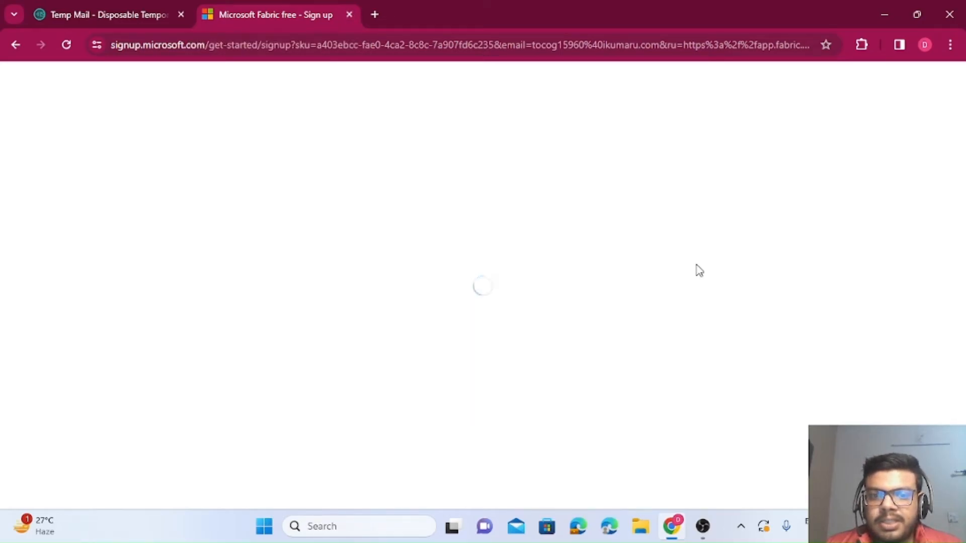
mouse_move(784, 433)
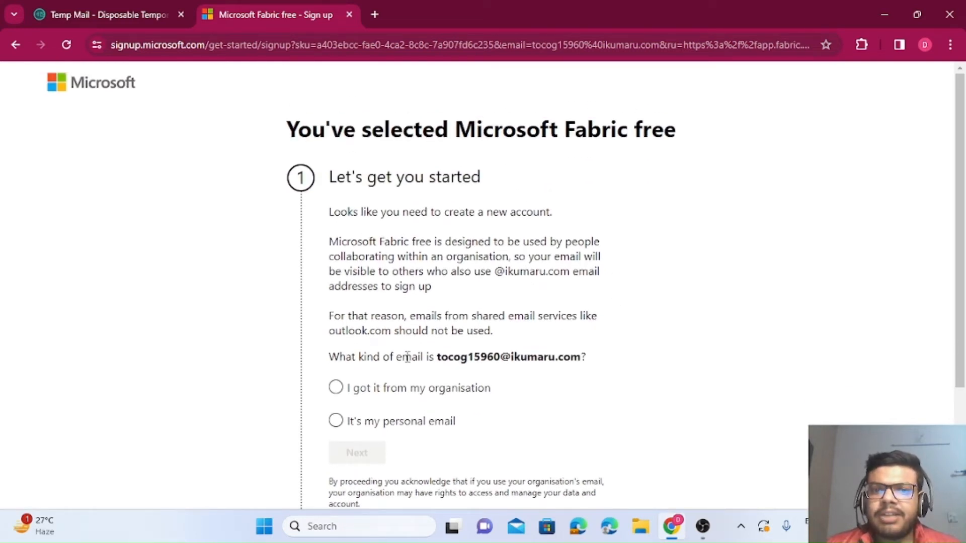
left_click(335, 386)
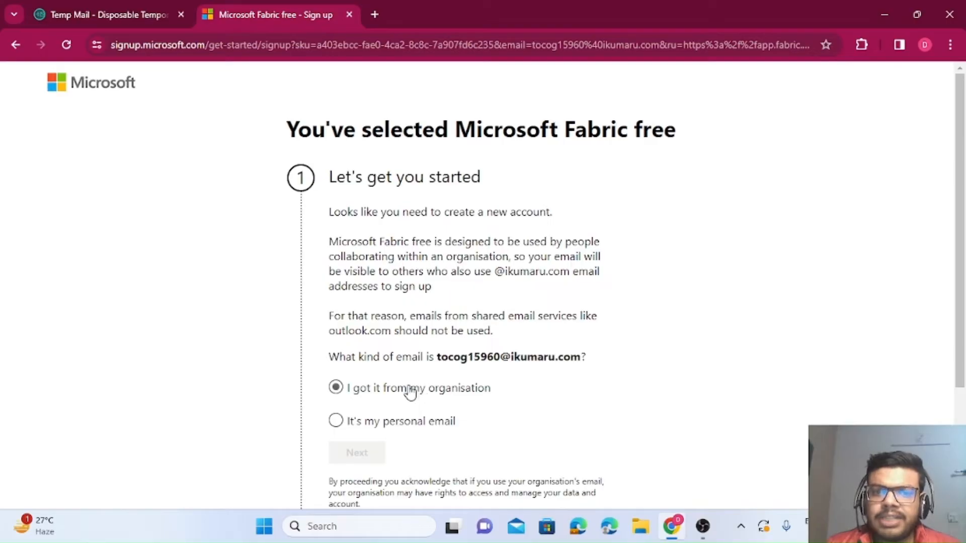
left_click(335, 387)
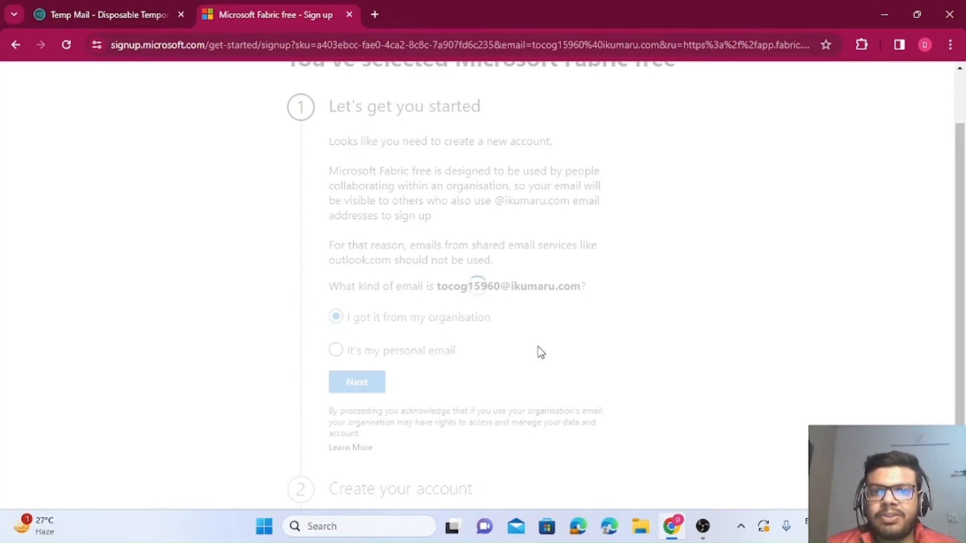
left_click(357, 381)
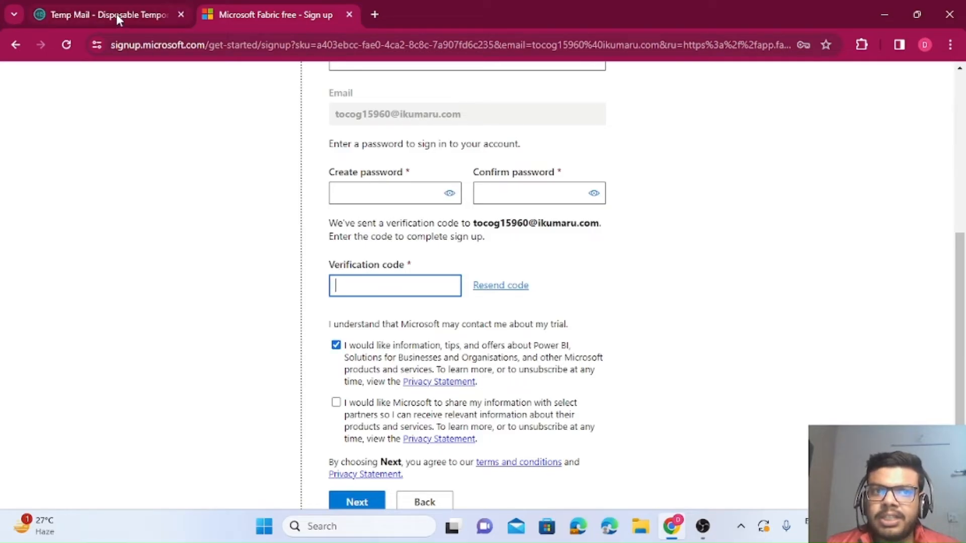
left_click(107, 14)
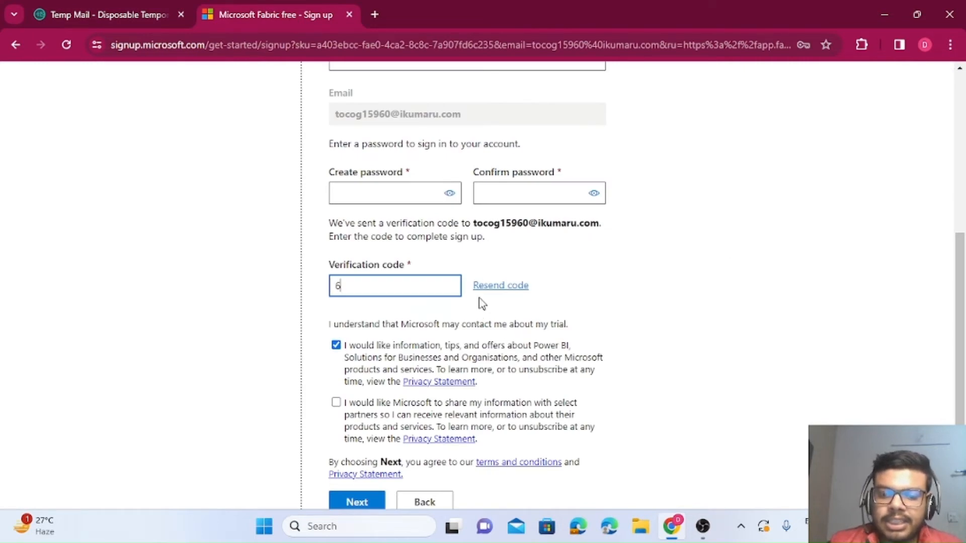
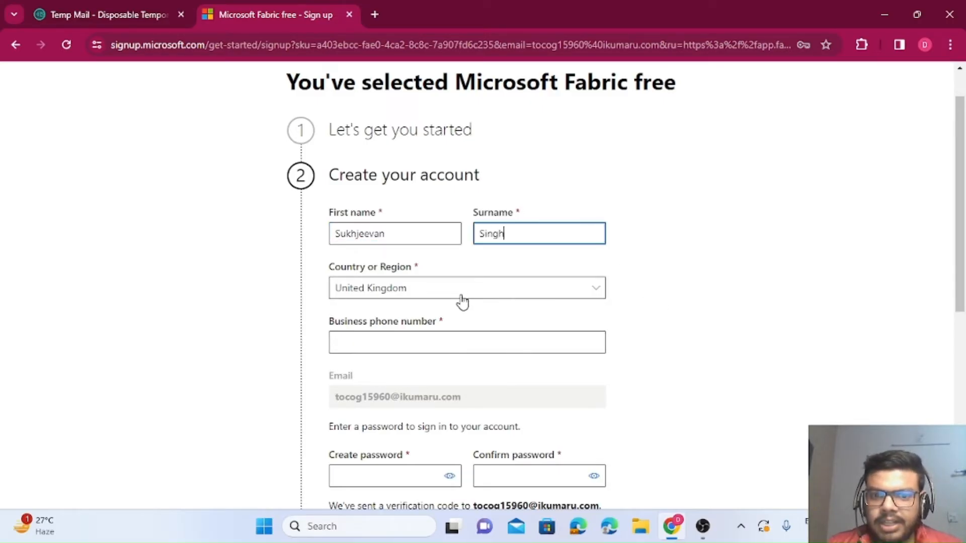
left_click(466, 288)
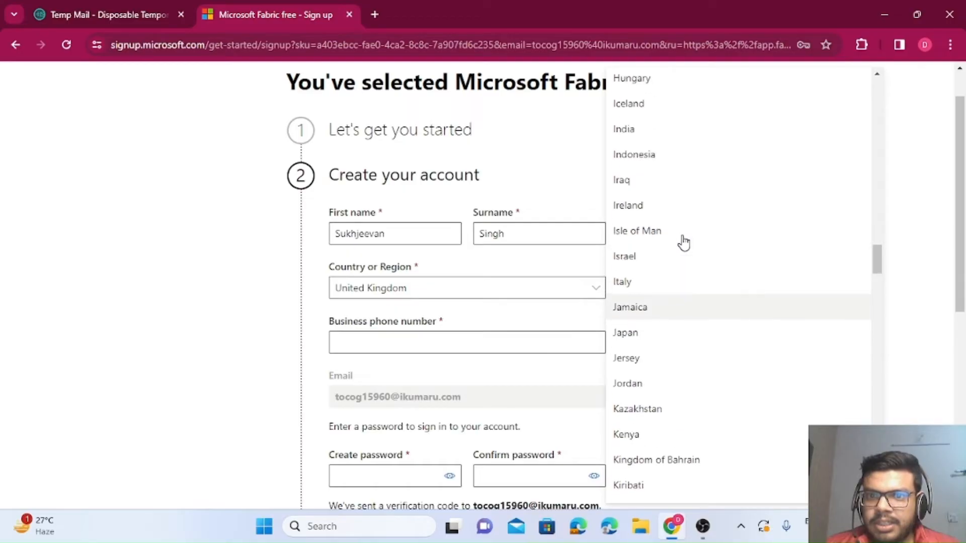
left_click(624, 129)
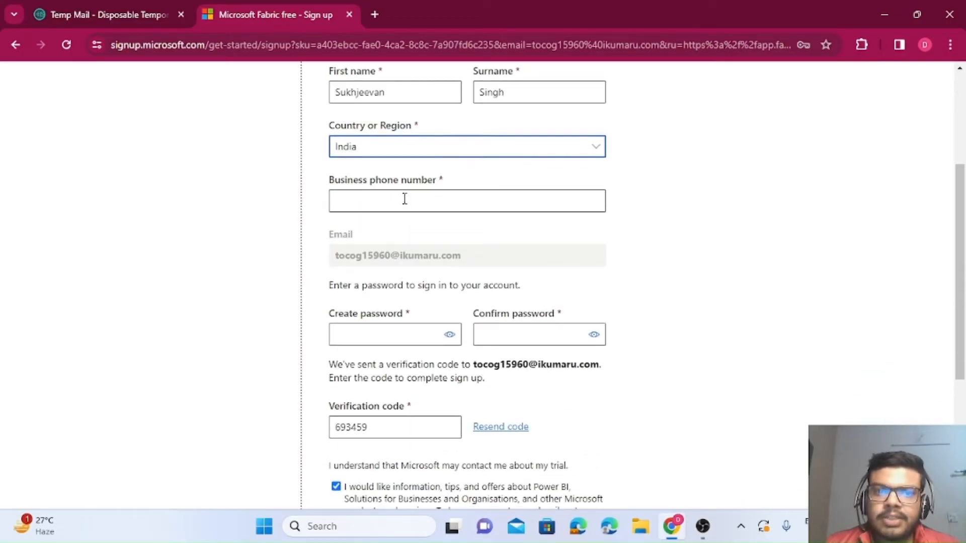
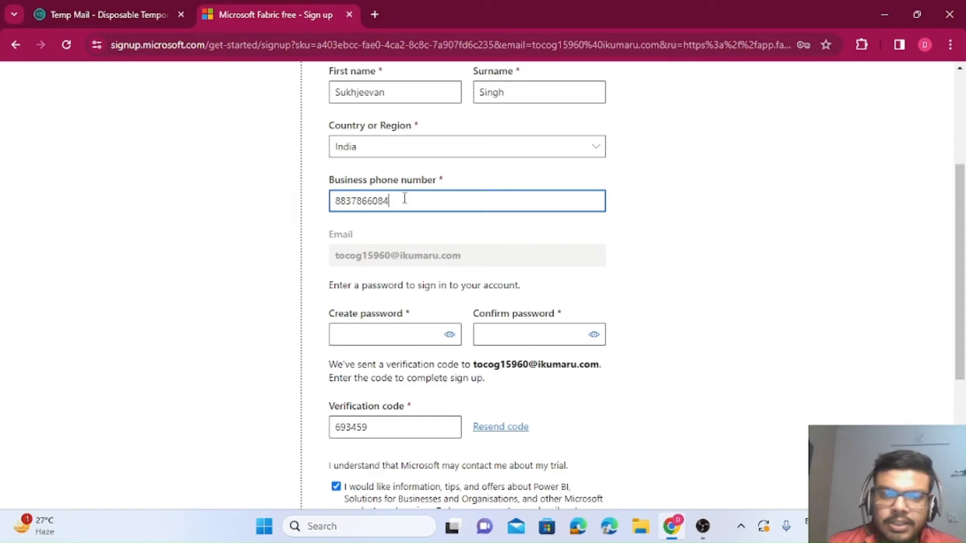
Use Chrome's suggested strong password and submit the sign-up form
left_click(394, 334)
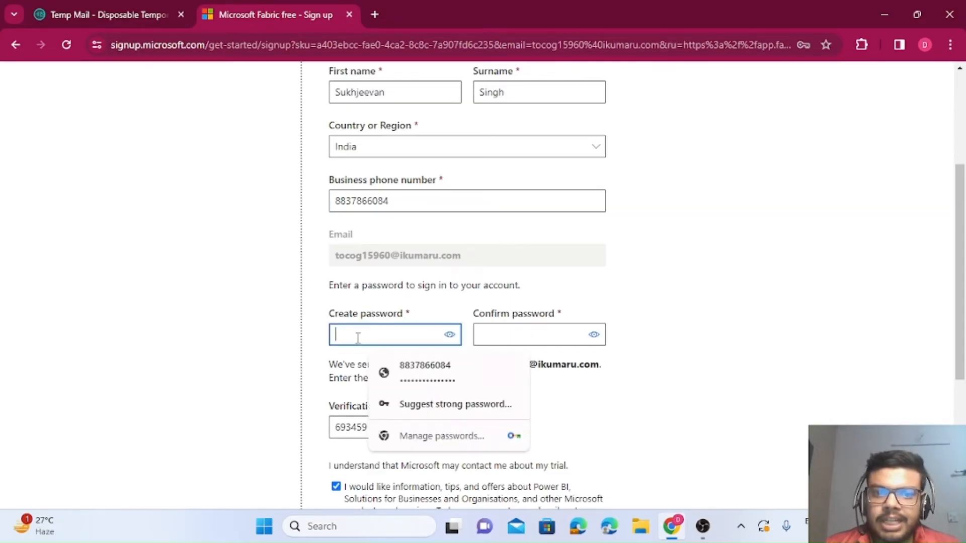
left_click(455, 404)
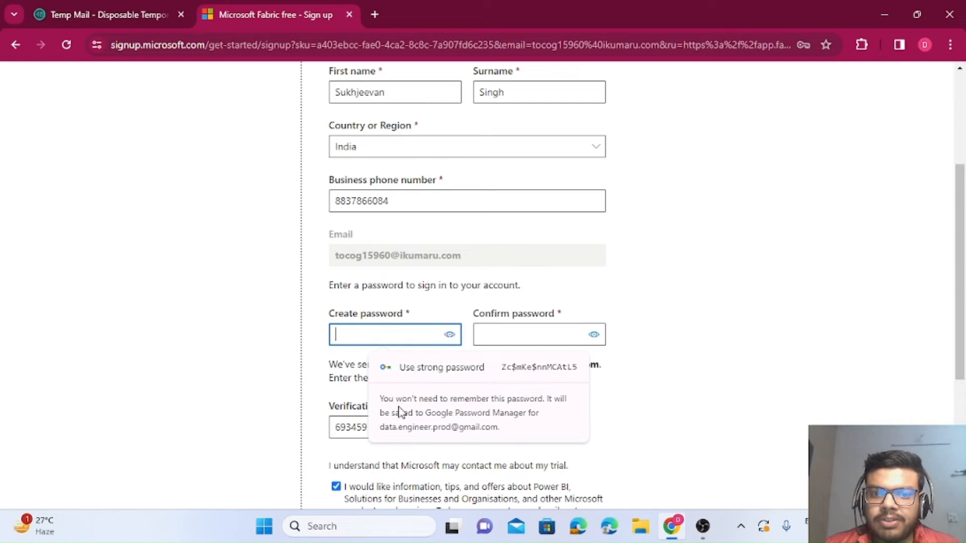
left_click(441, 367)
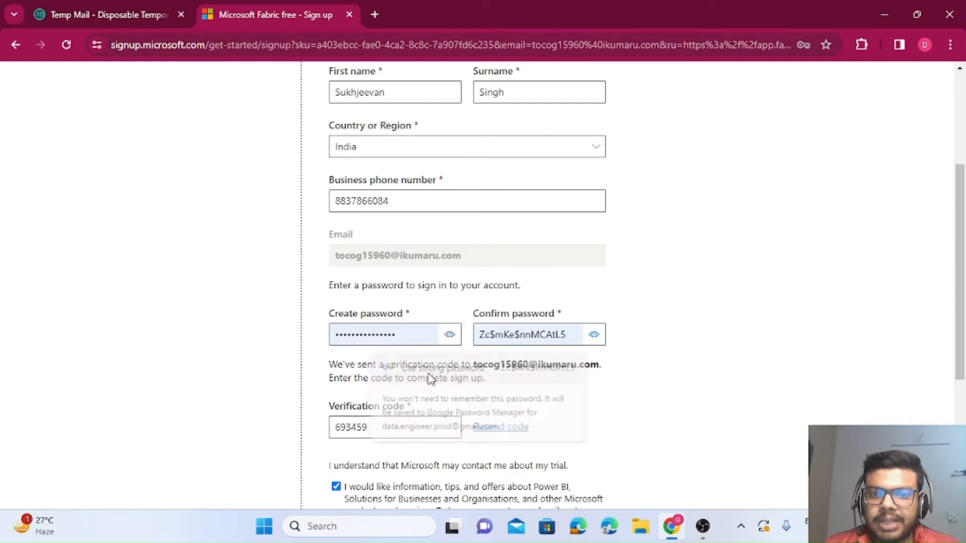
scroll("down", 3)
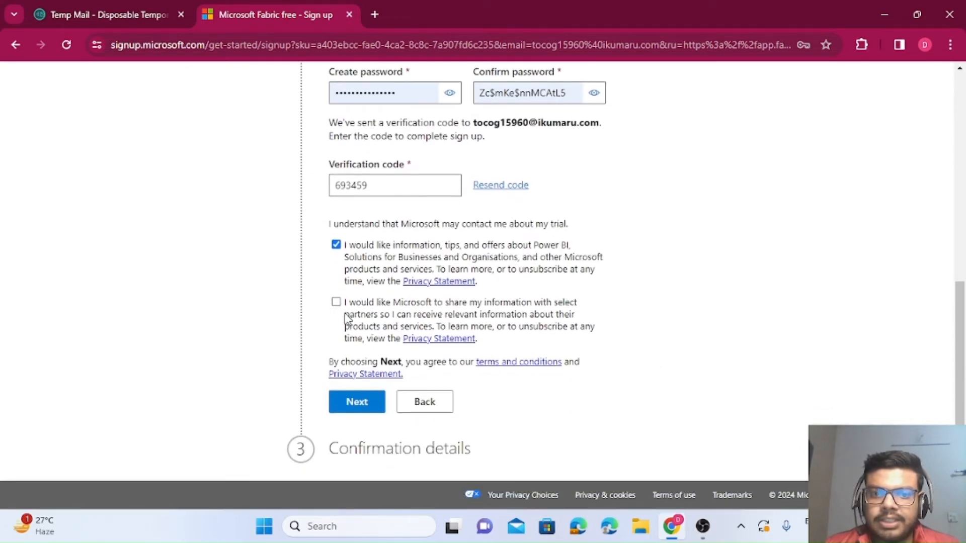
left_click(357, 401)
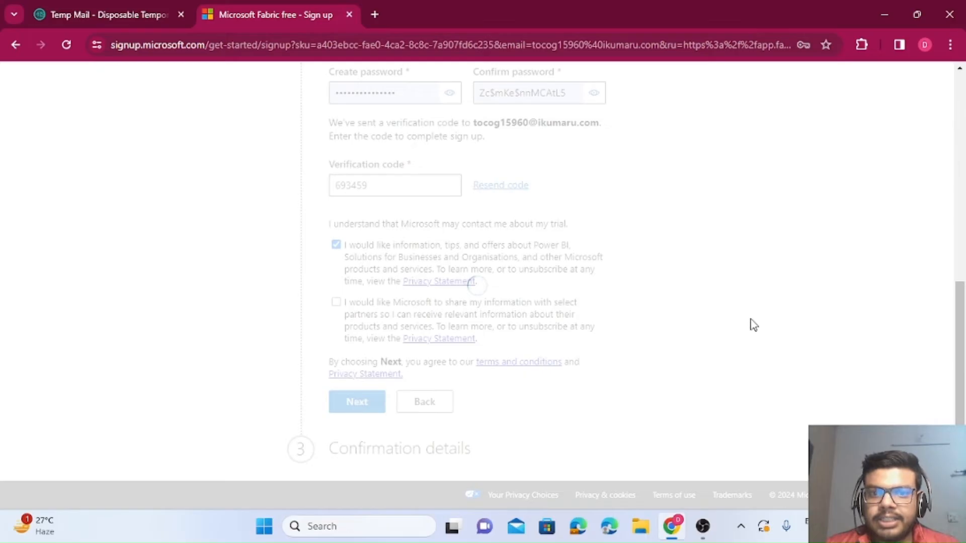
mouse_move(727, 306)
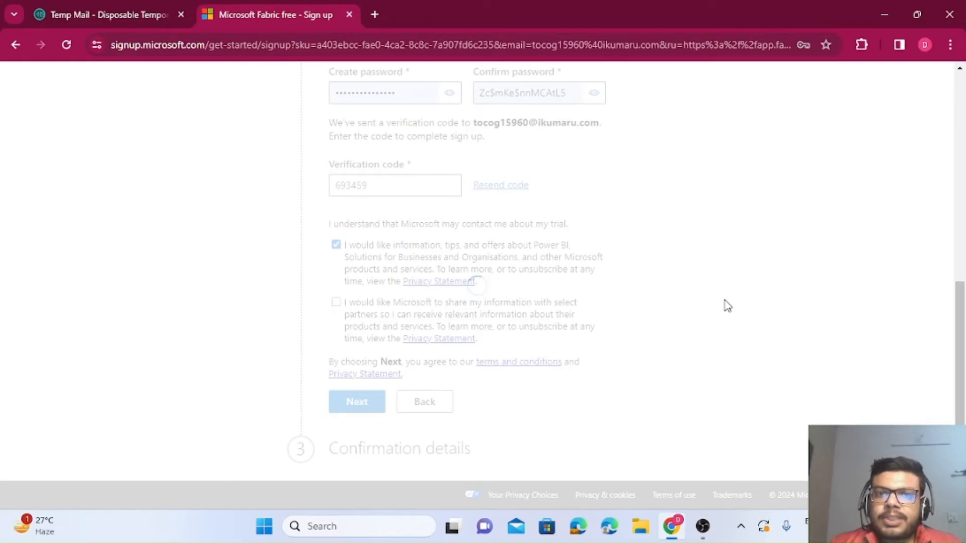
Wait for sign-up to complete, then choose Get Started on the confirmation page
left_click(356, 401)
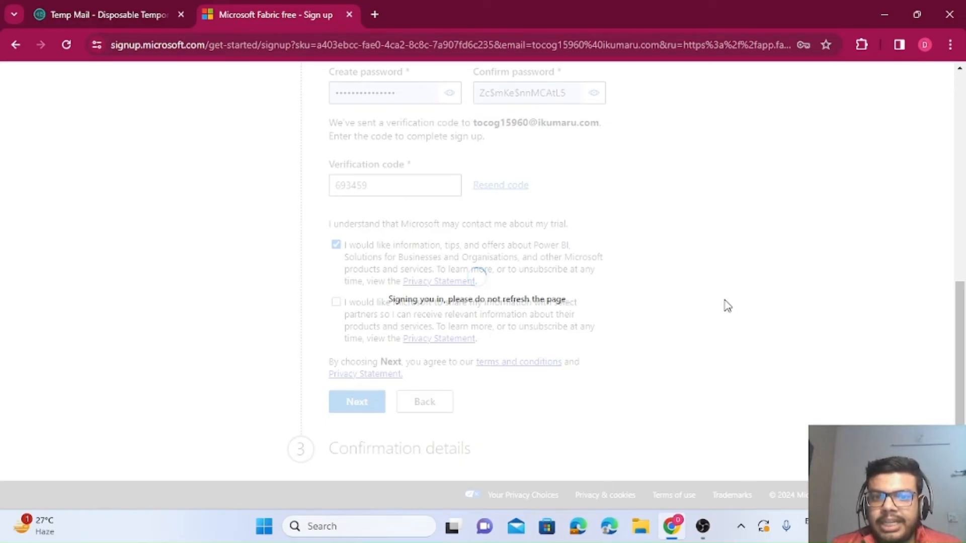
left_click(356, 402)
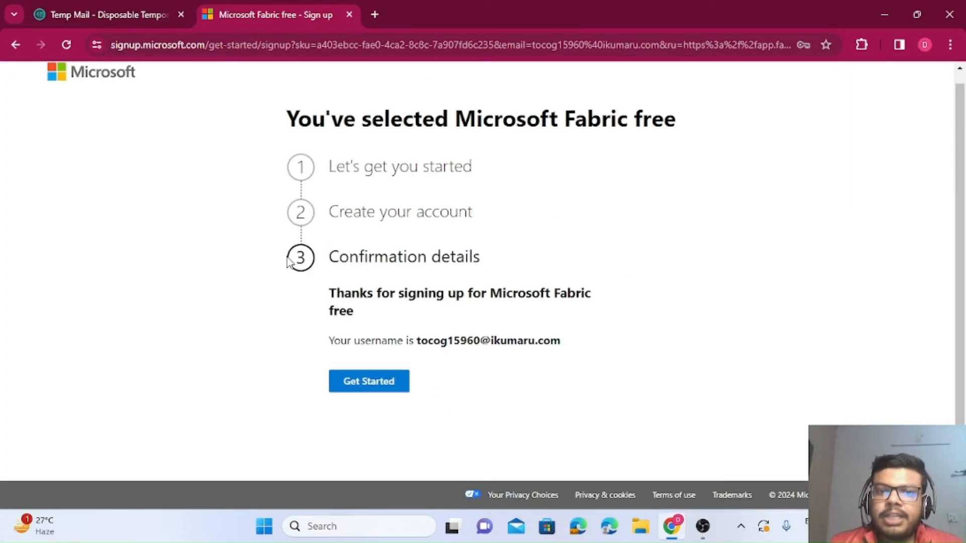
left_click(368, 381)
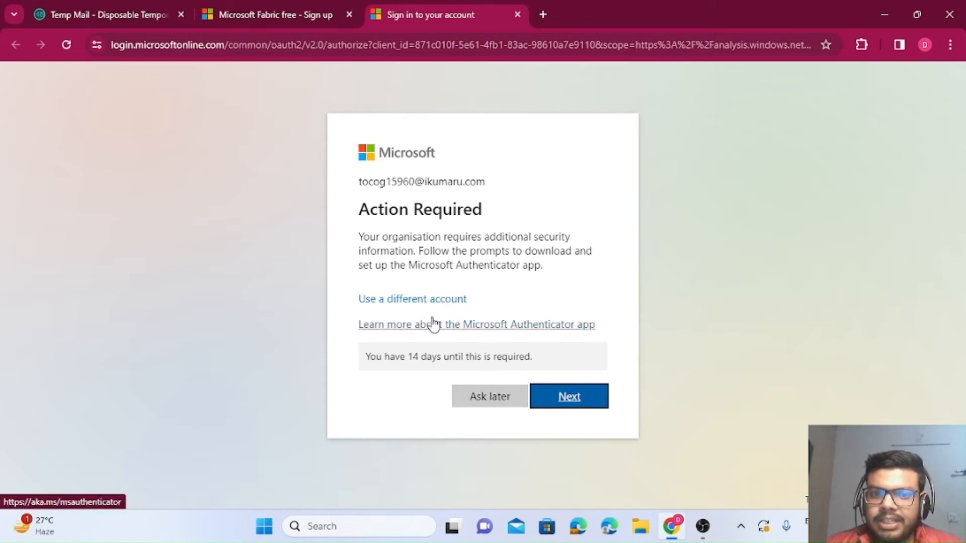
Postpone authenticator setup with Ask later and choose Yes to stay signed in
left_click(489, 396)
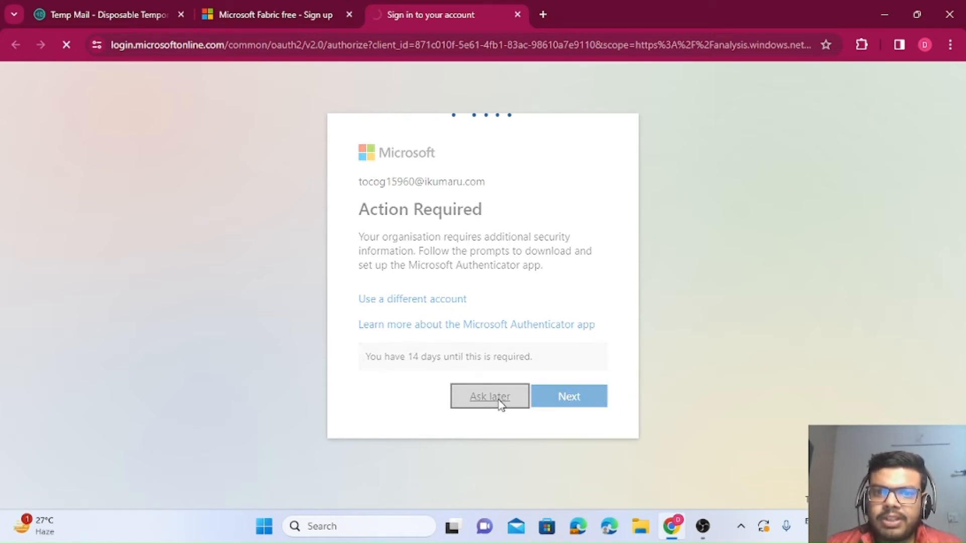
left_click(489, 396)
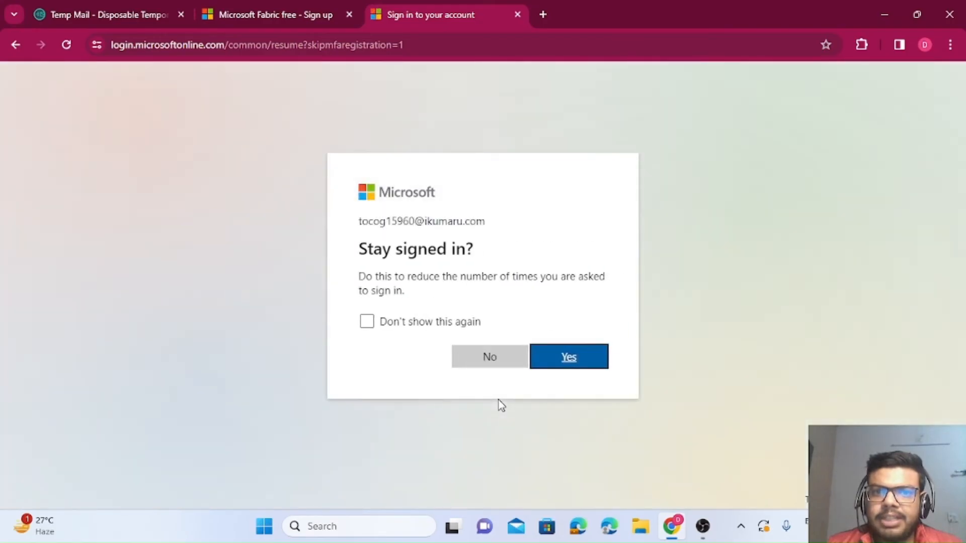
left_click(567, 357)
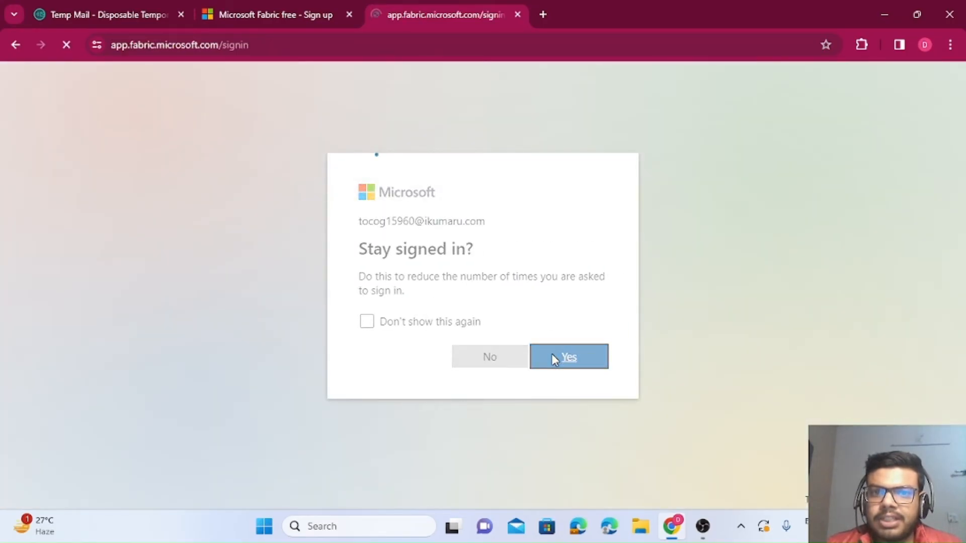
left_click(568, 357)
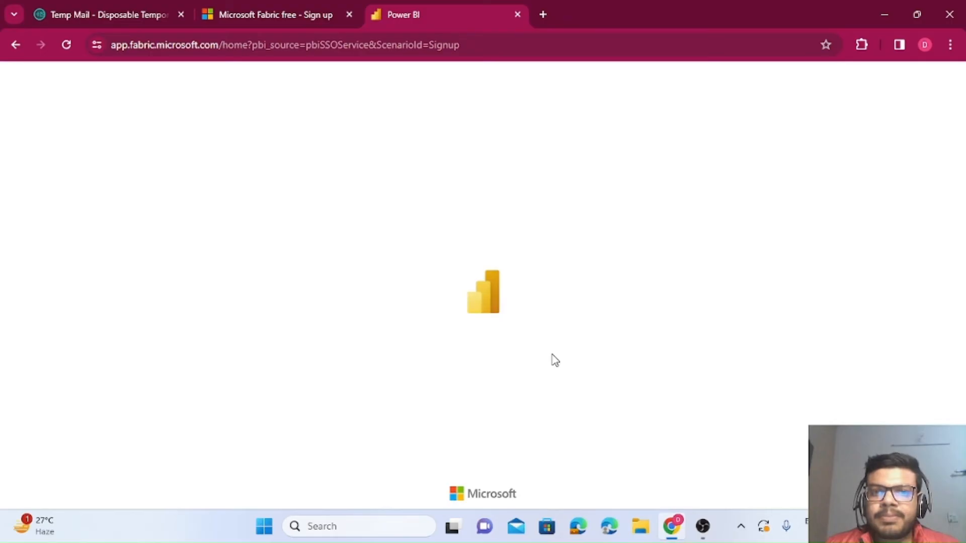
mouse_move(938, 323)
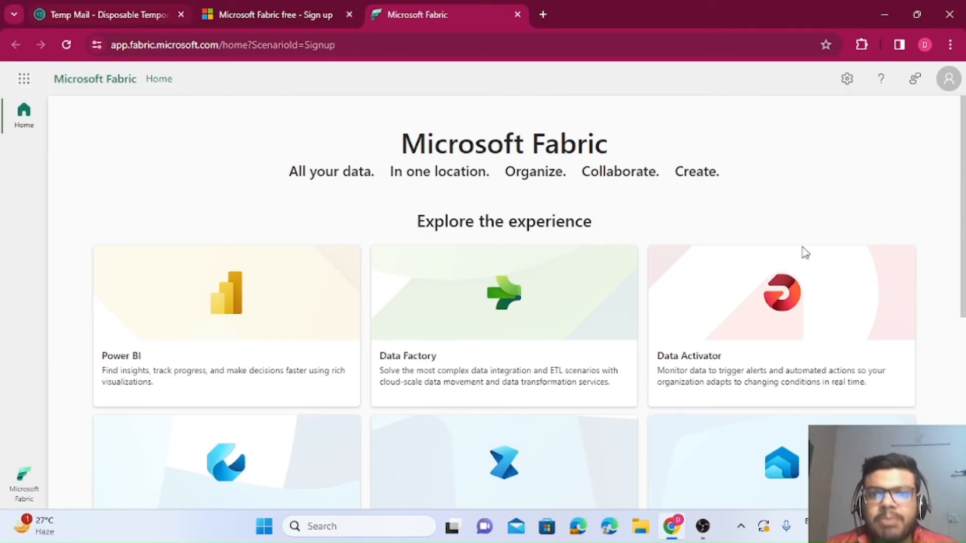
mouse_move(247, 362)
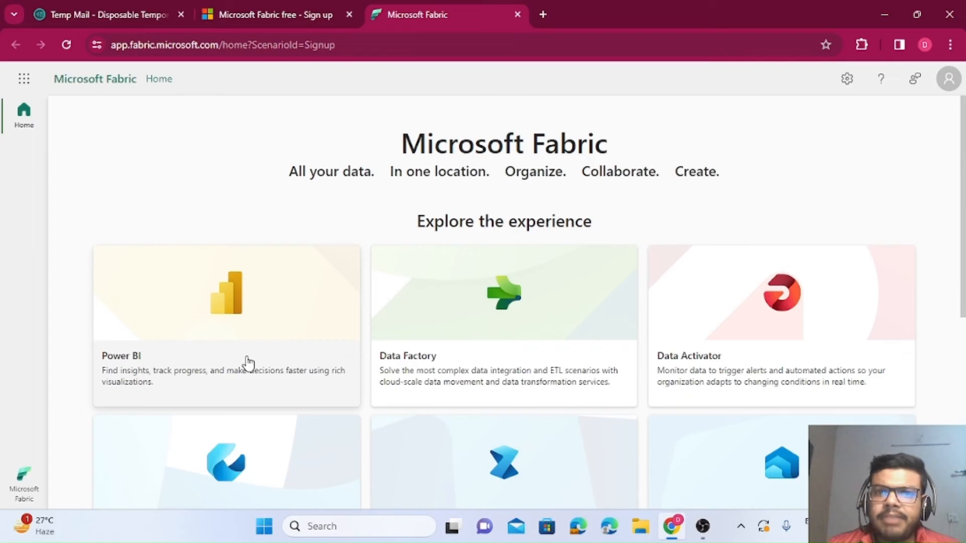
mouse_move(428, 250)
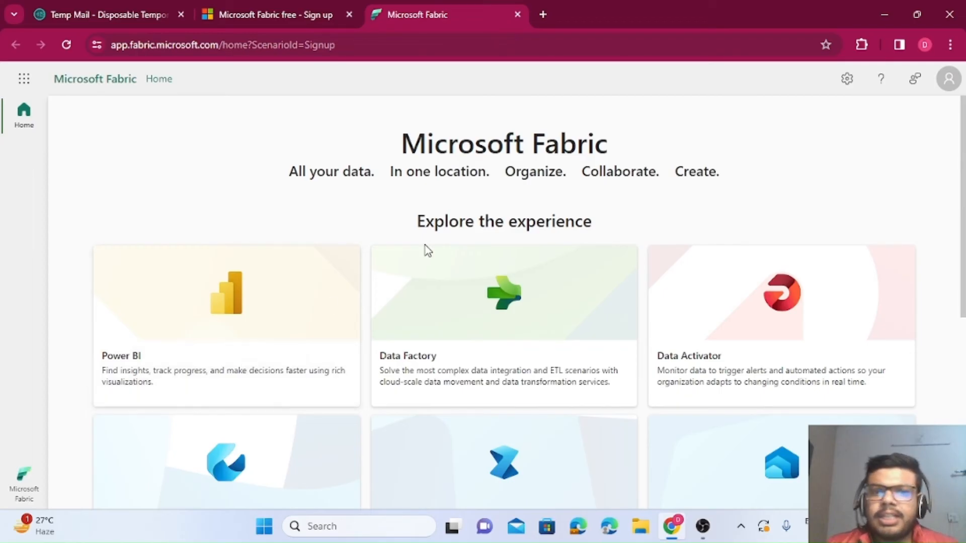
mouse_move(452, 298)
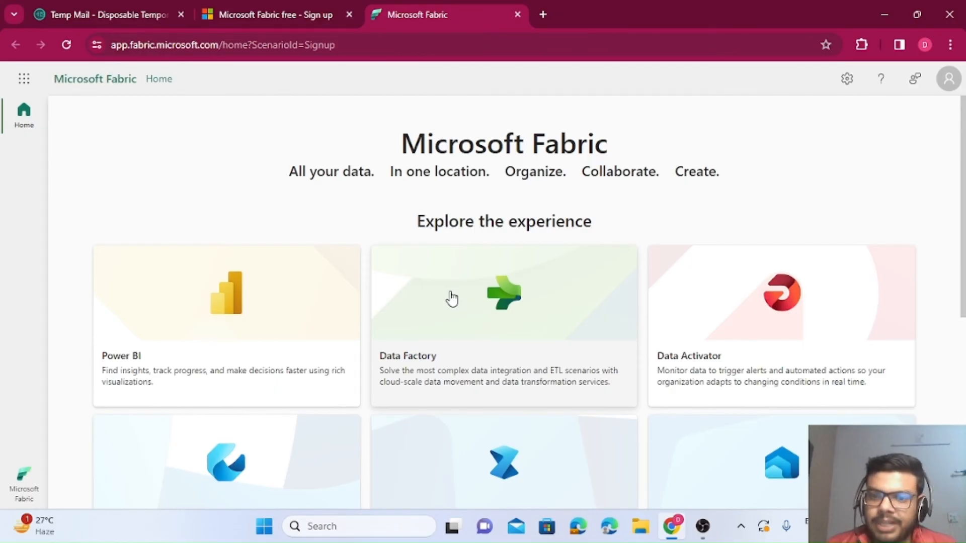
scroll("down", 3)
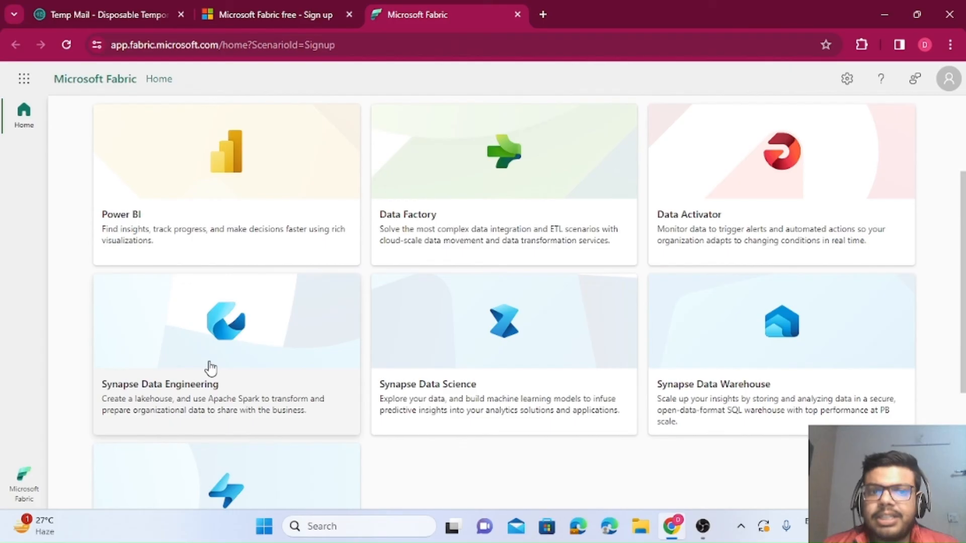
scroll("down", 3)
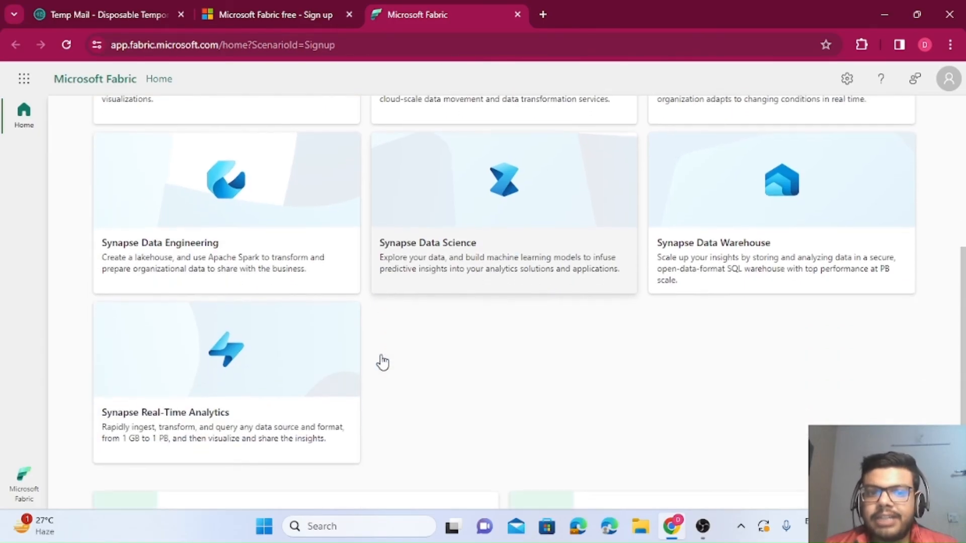
scroll("up", 3)
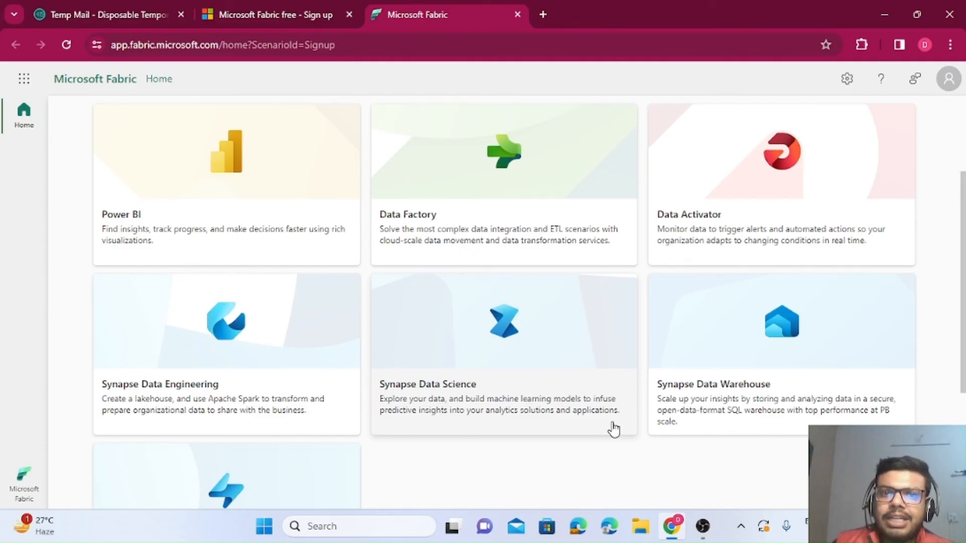
mouse_move(458, 376)
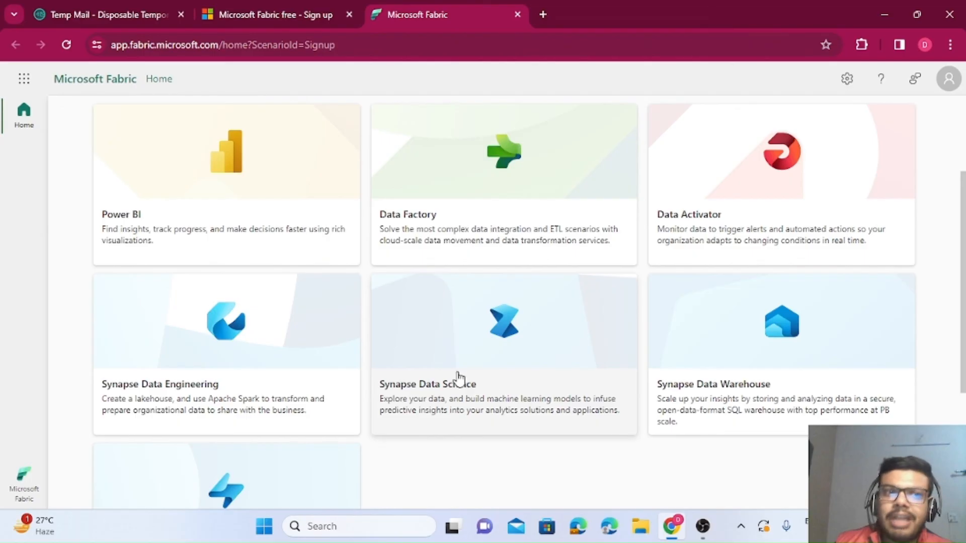
scroll("up", 3)
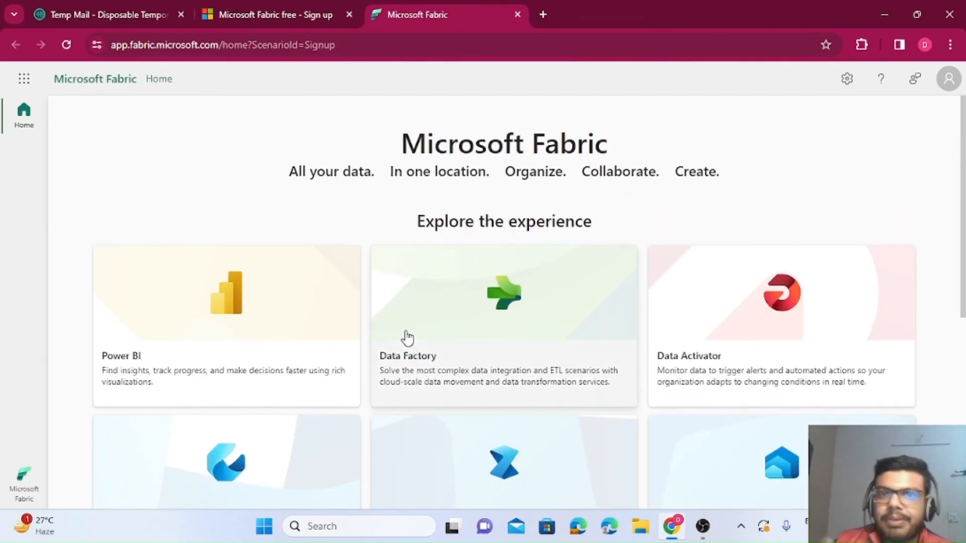